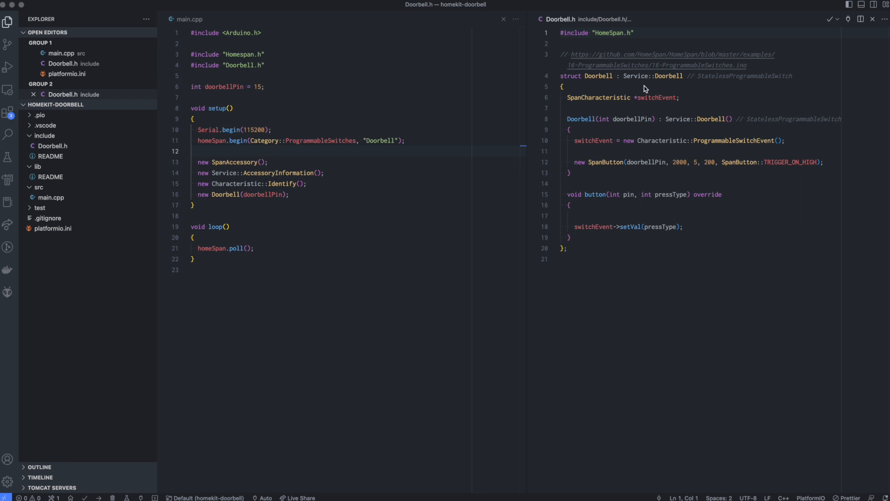
mouse_move(671, 249)
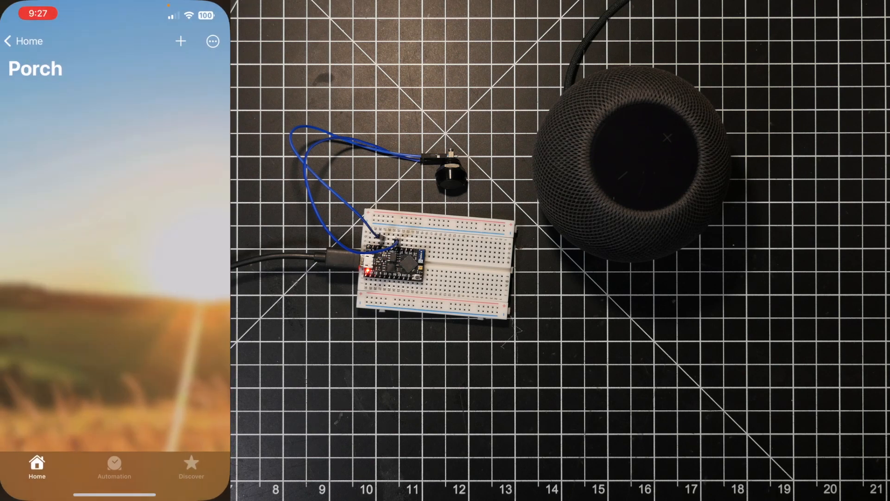
left_click(180, 40)
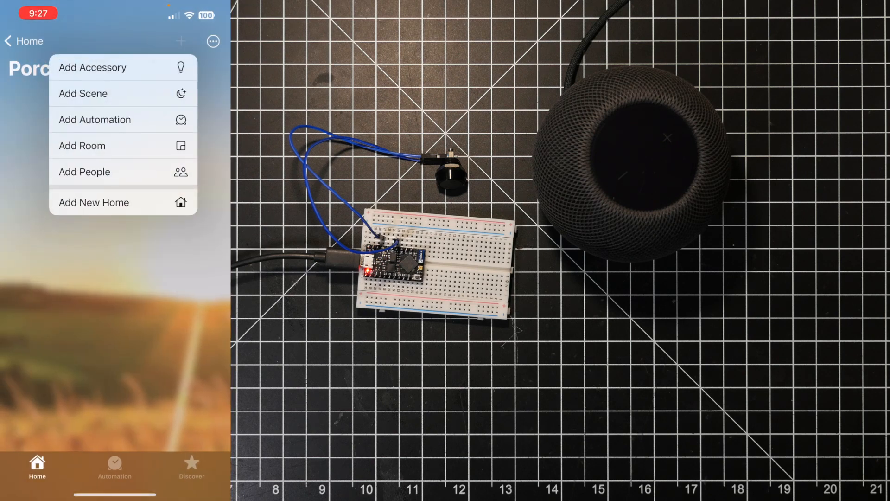
left_click(92, 67)
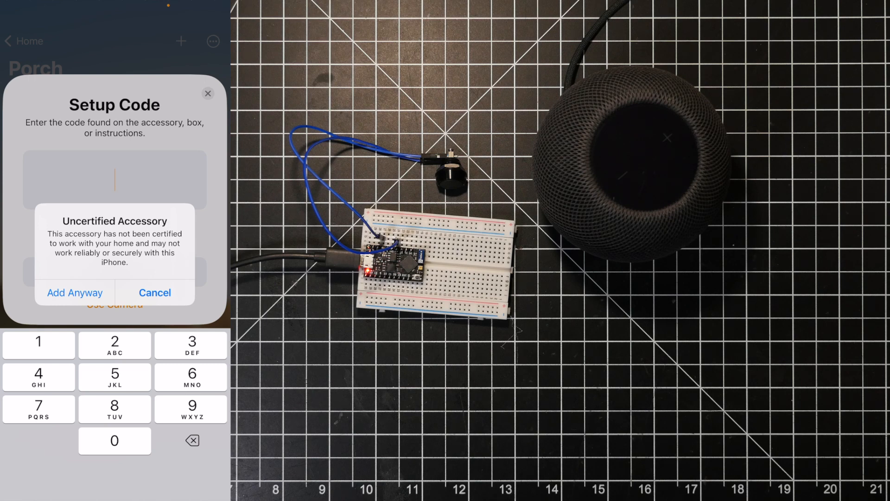
left_click(74, 292)
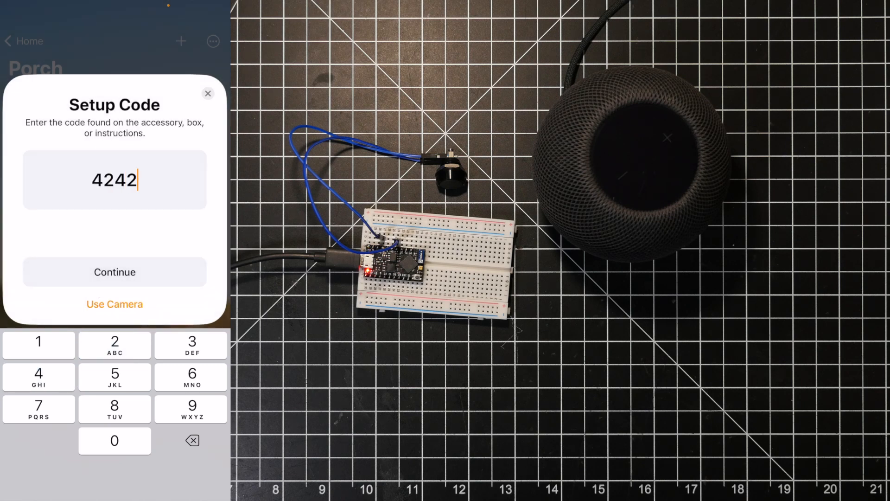
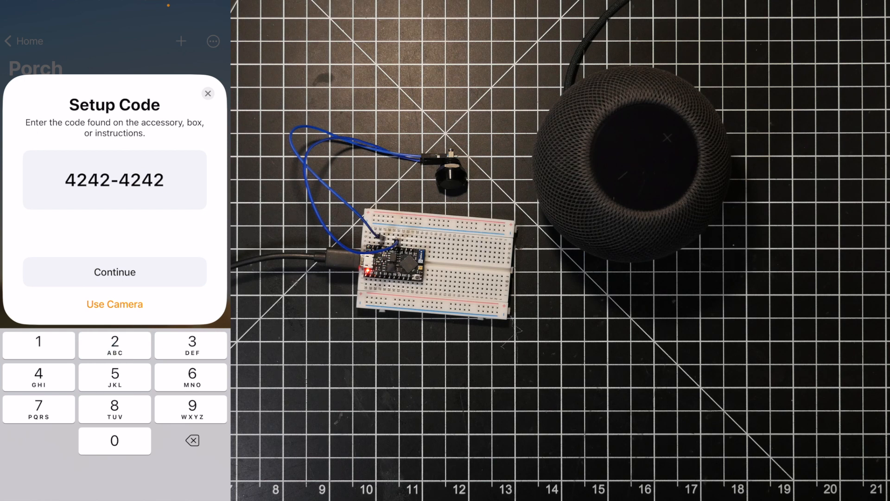
left_click(114, 272)
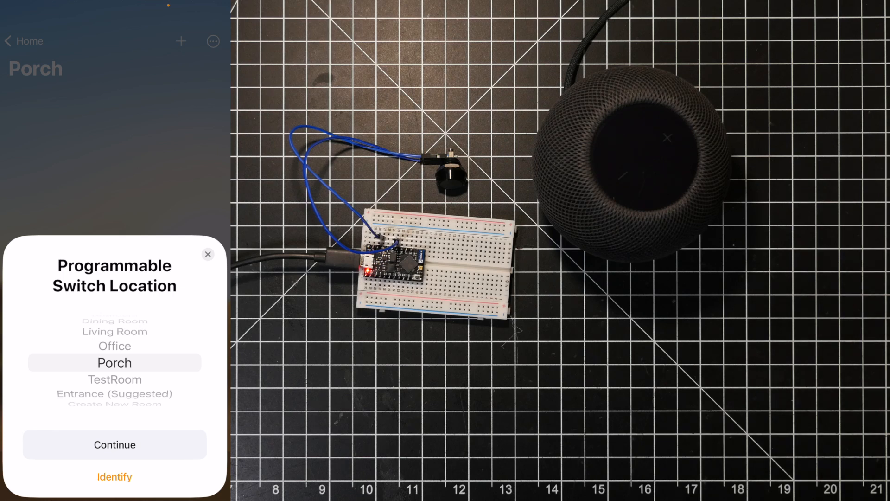
Place it in Porch, keep the name Doorbell, and continue with chimes enabled
left_click(114, 444)
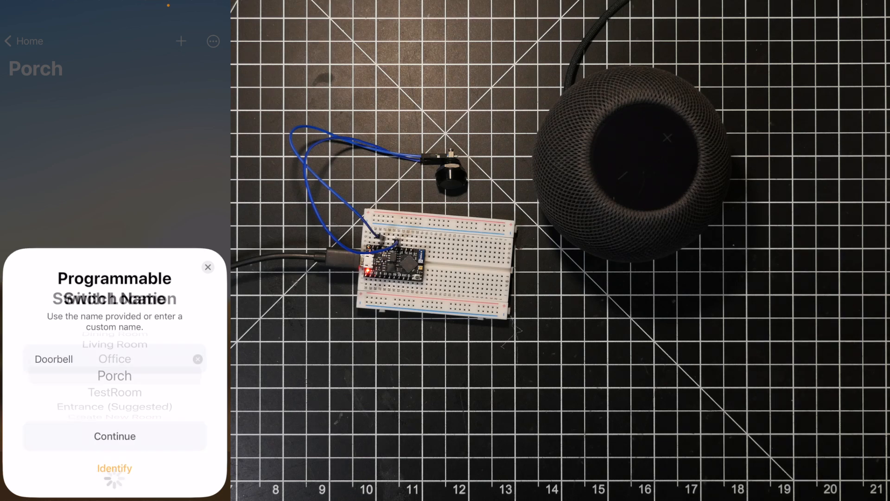
left_click(114, 436)
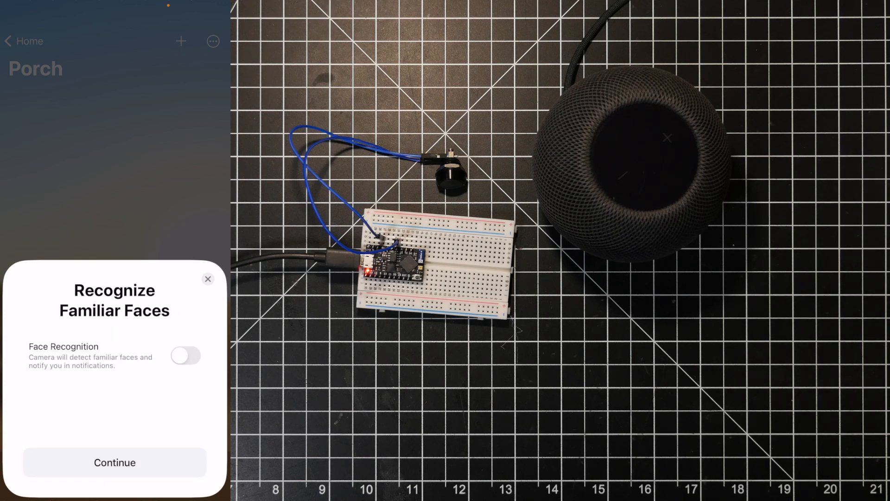
left_click(114, 462)
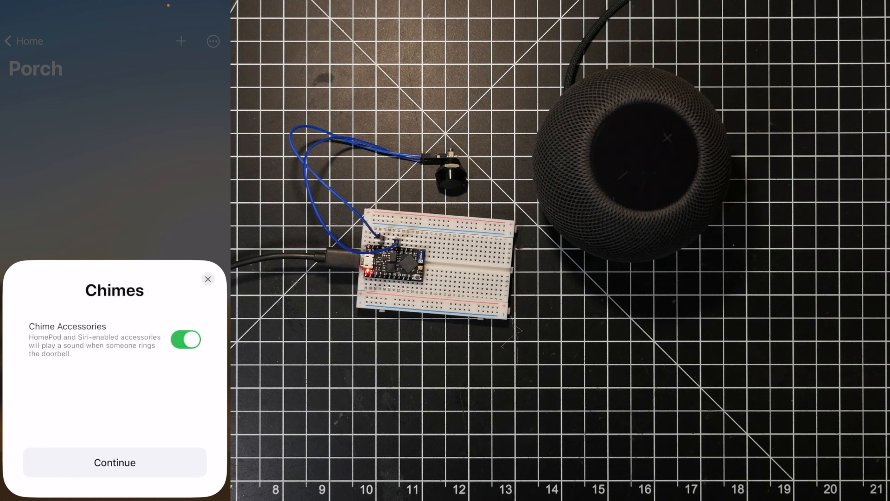
left_click(114, 462)
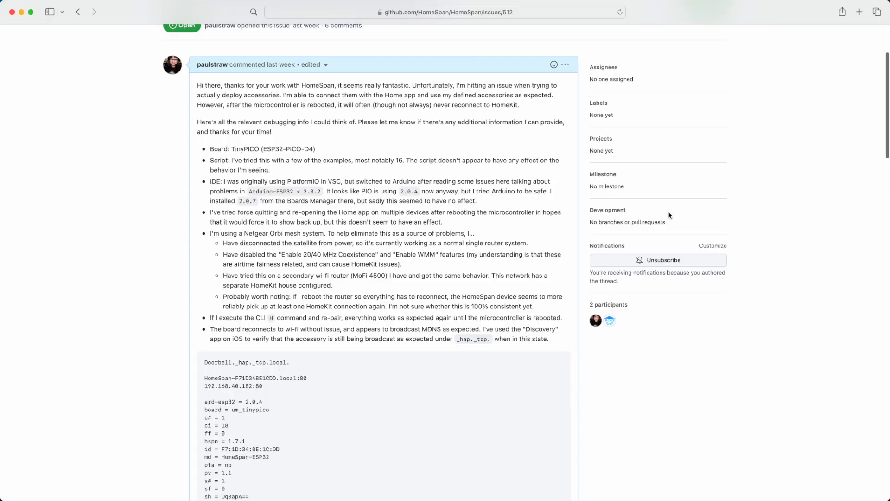
scroll("down", 3)
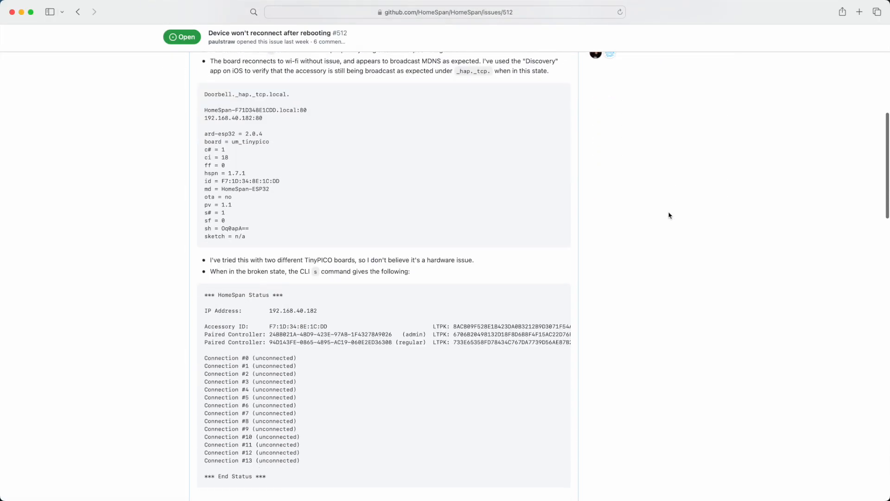
scroll("down", 3)
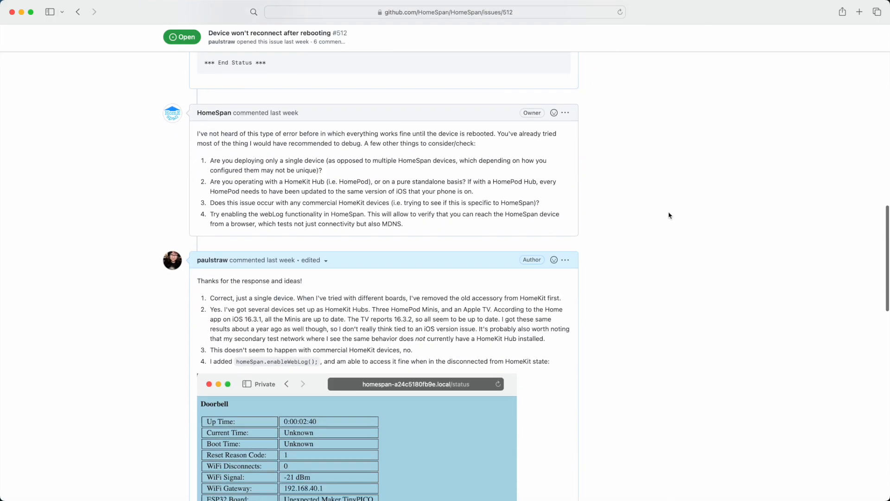
scroll("down", 3)
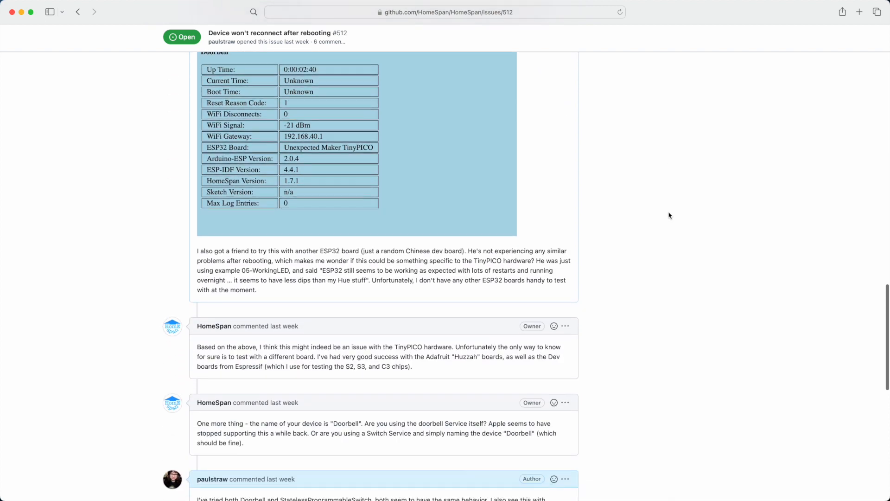
scroll("down", 3)
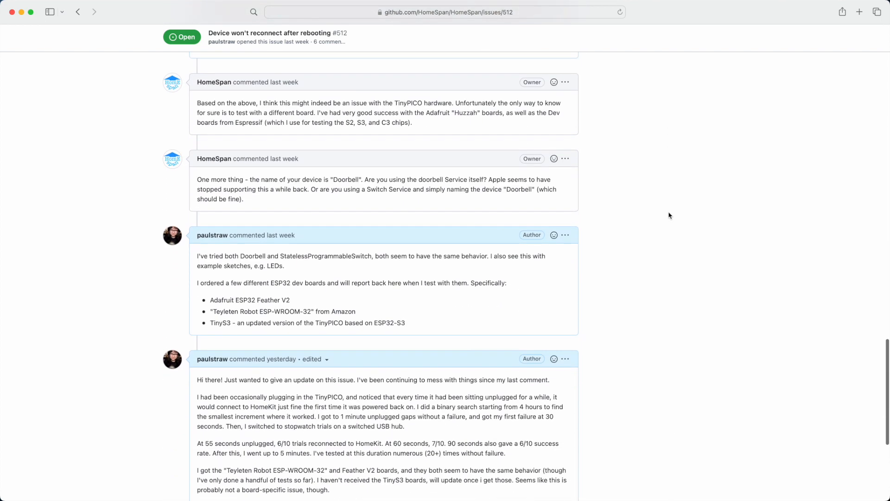
scroll("down", 3)
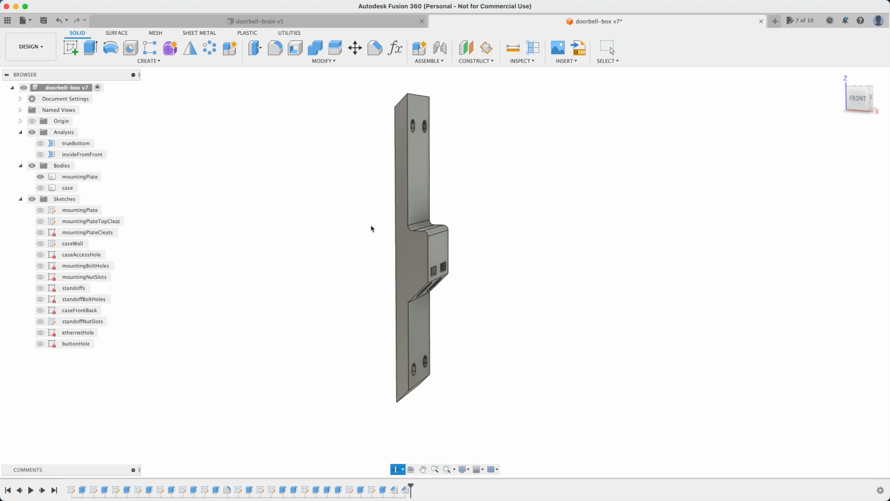
Show the case body and enable the insideFromFront section analysis exposing its interior
left_click(79, 176)
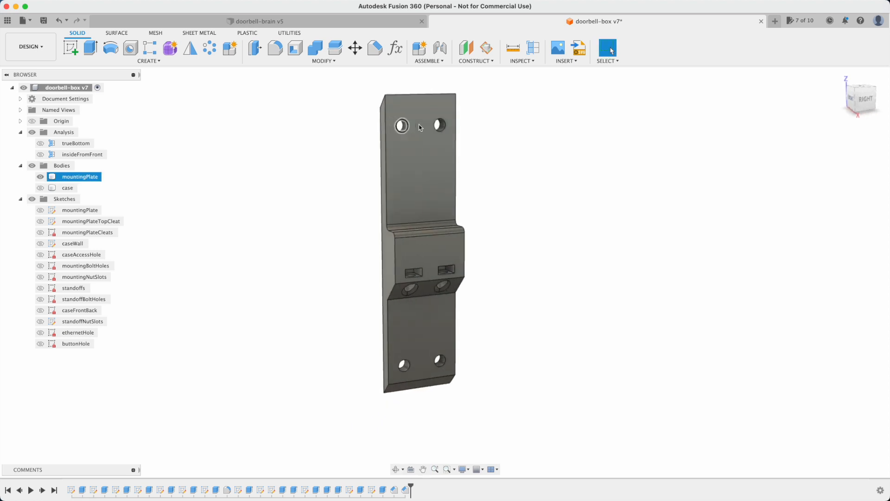
left_click(336, 309)
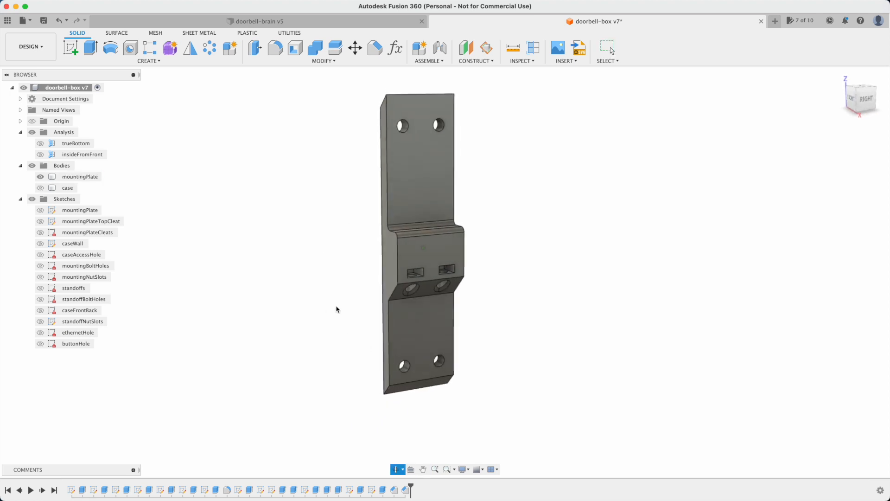
left_click(855, 102)
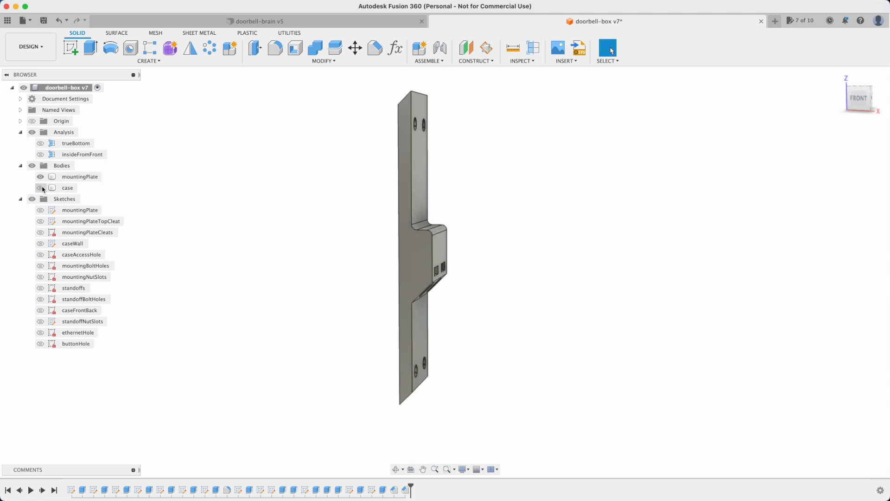
left_click(40, 155)
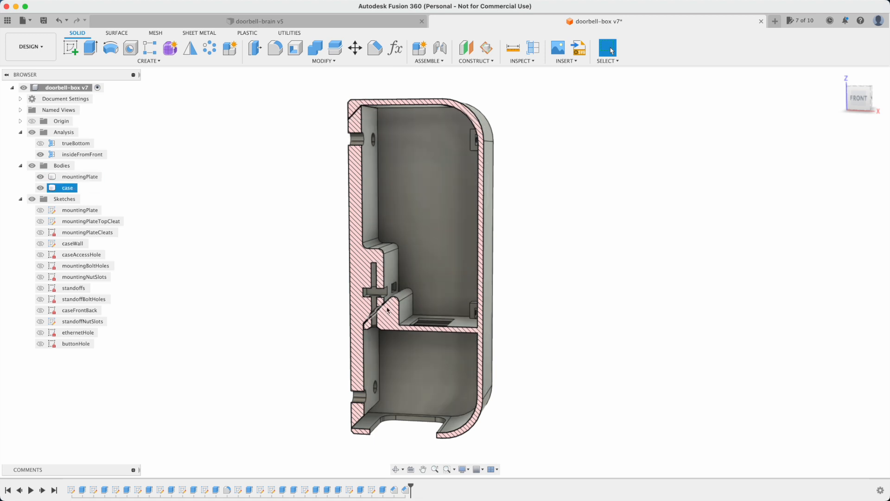
mouse_move(360, 109)
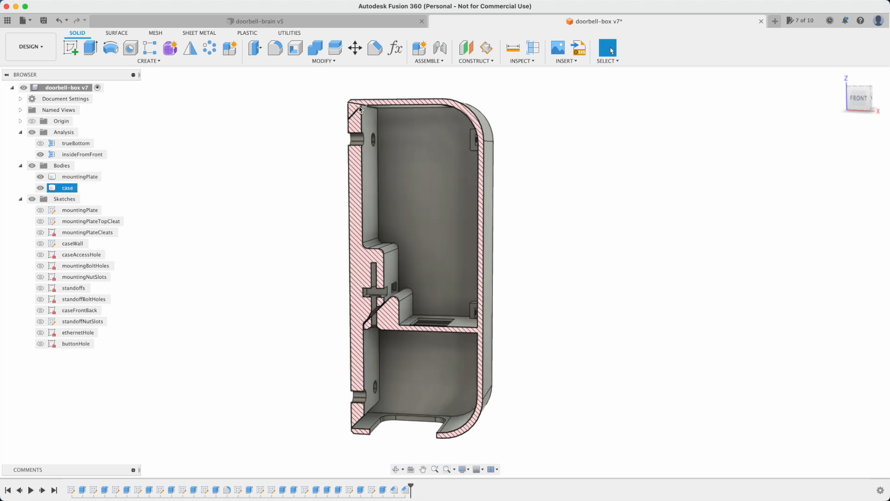